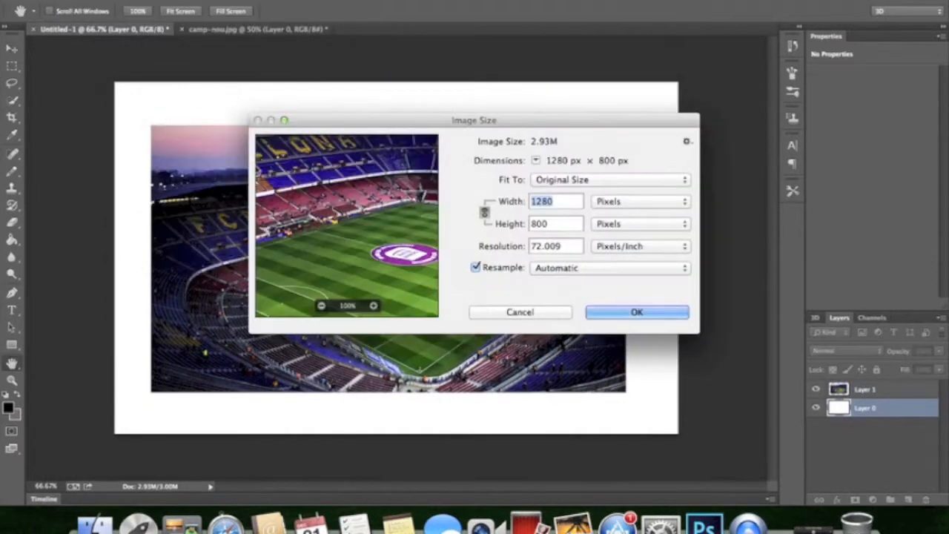
Resize the image to 1280×800 and free-transform the stadium layer to fill the canvas
click(636, 311)
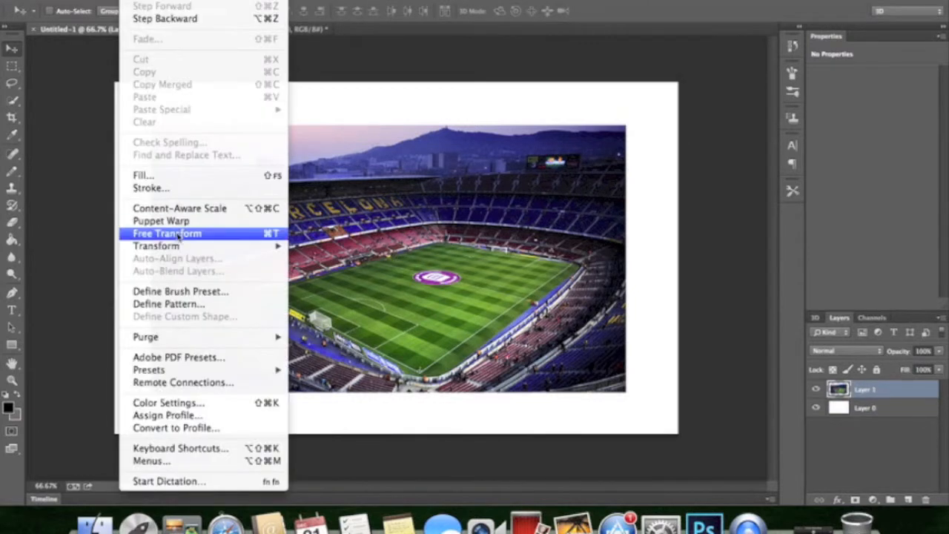
click(166, 233)
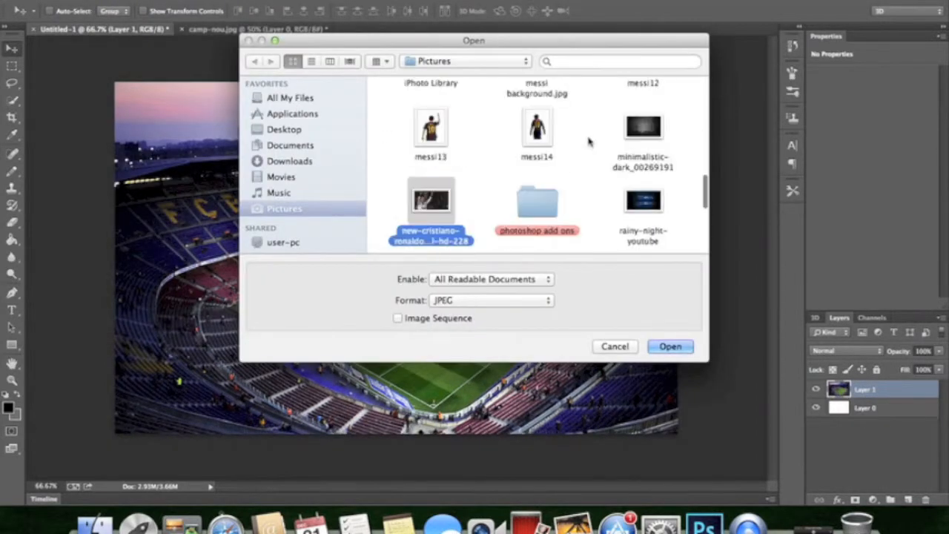
Place the rainy night picture over the stadium as a lowered-opacity overlay
click(670, 347)
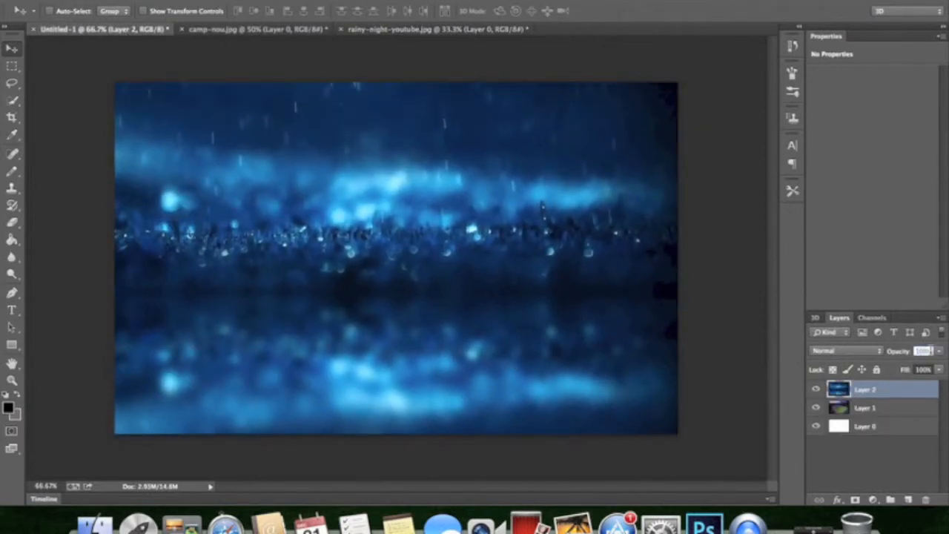
click(32, 7)
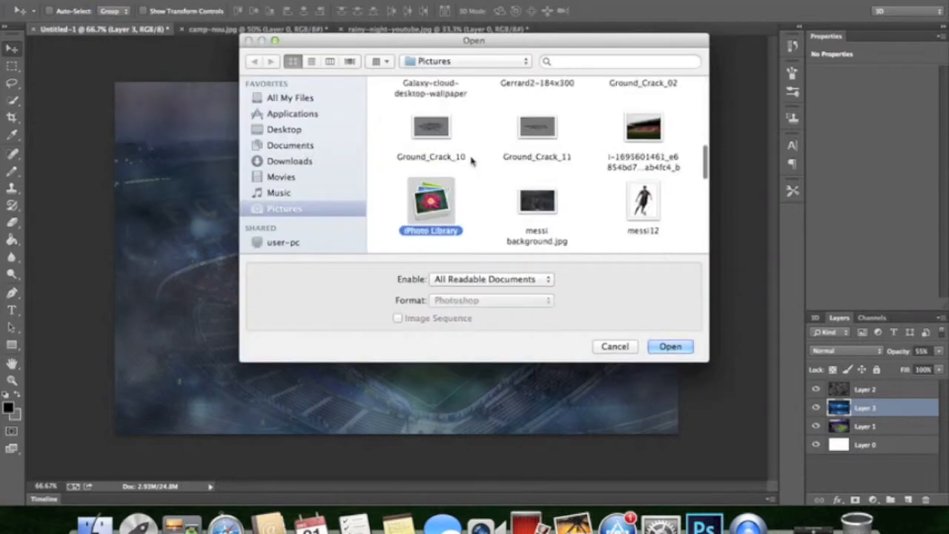
Bring the messi12 cutout into the poster and position it over the stadium
click(670, 347)
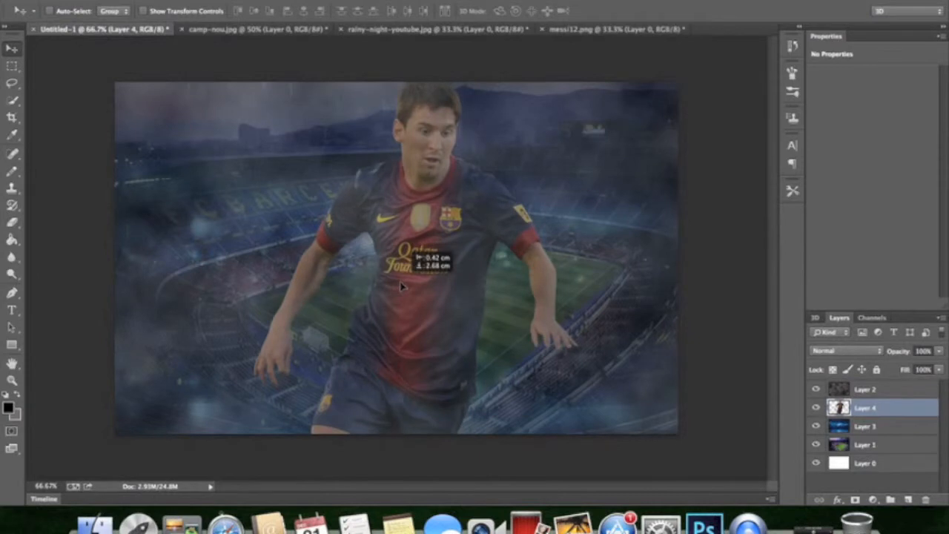
click(22, 3)
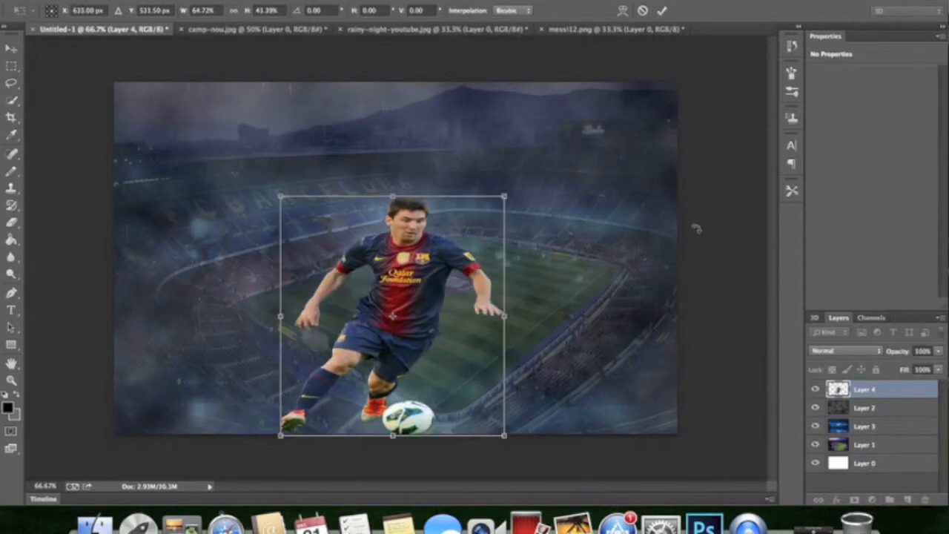
Outline the Messi cutout with a thin black stroke via Layer Style
double_click(864, 389)
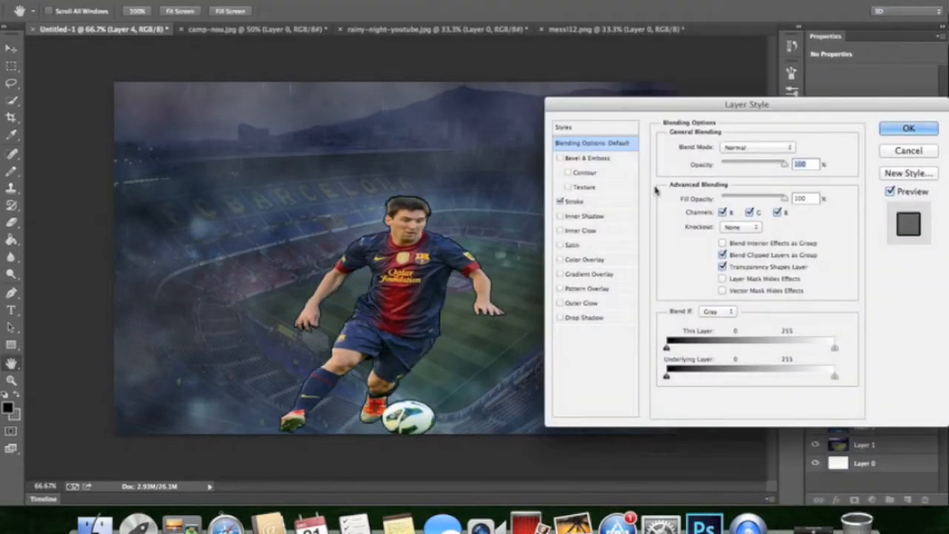
click(576, 201)
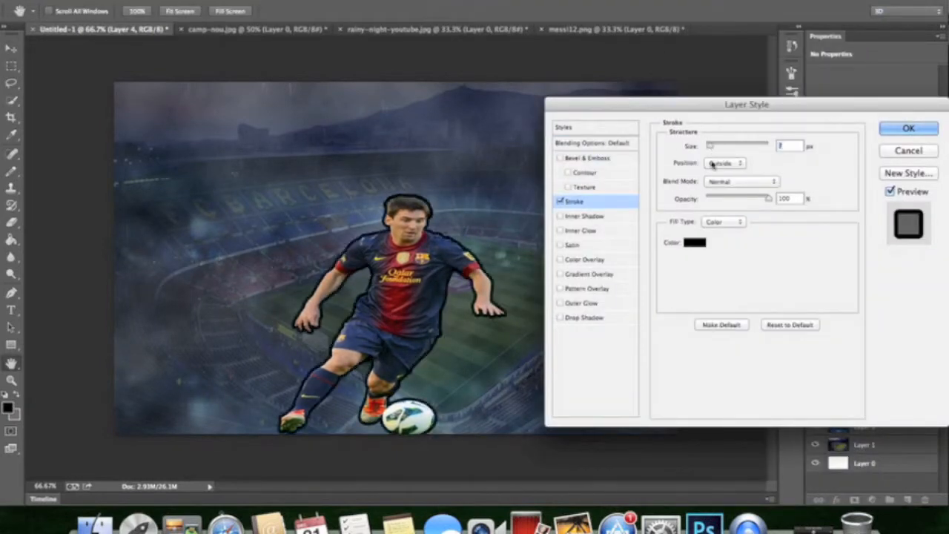
click(908, 127)
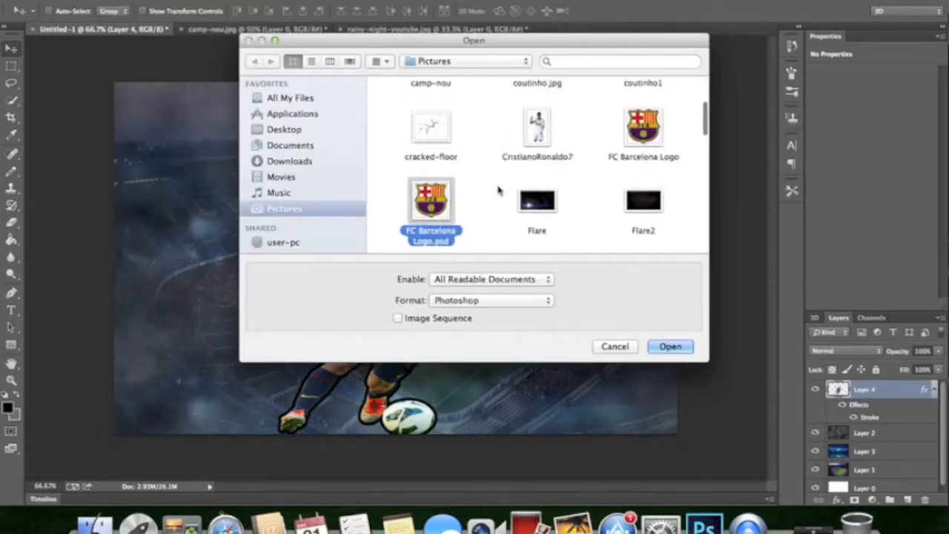
Add the faded messi13 number-10 image behind the cutout and switch to the FC Barcelona crest
click(671, 347)
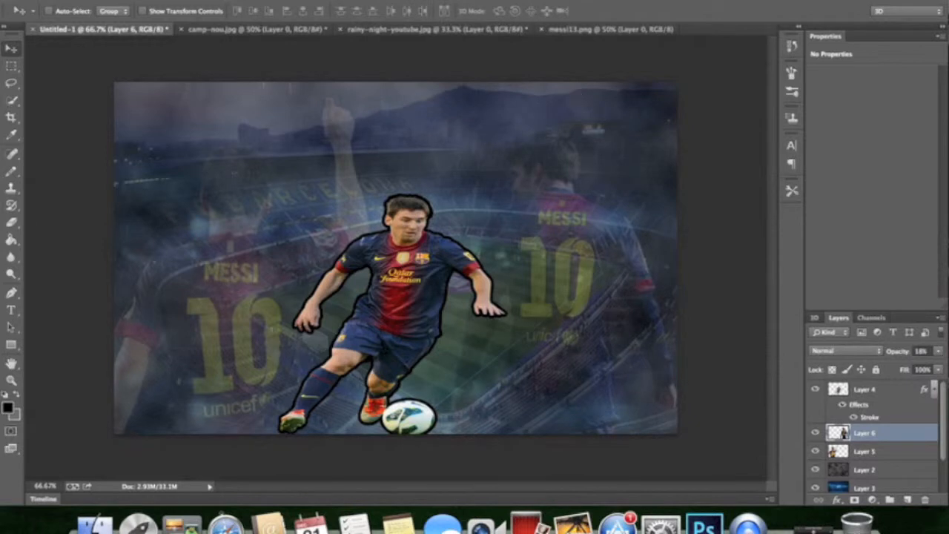
click(658, 29)
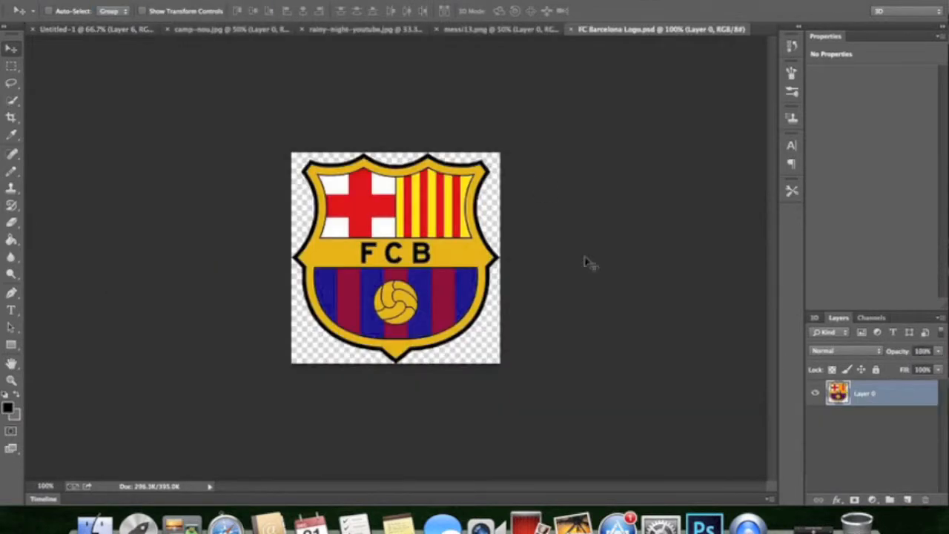
Place the FC Barcelona crest faintly near the top centre of the poster
click(95, 30)
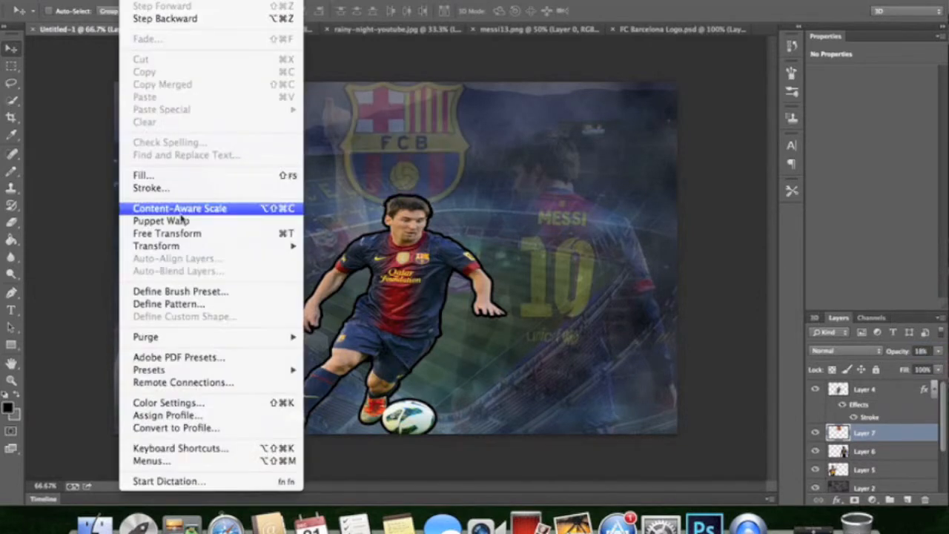
mouse_move(155, 247)
text(LION)
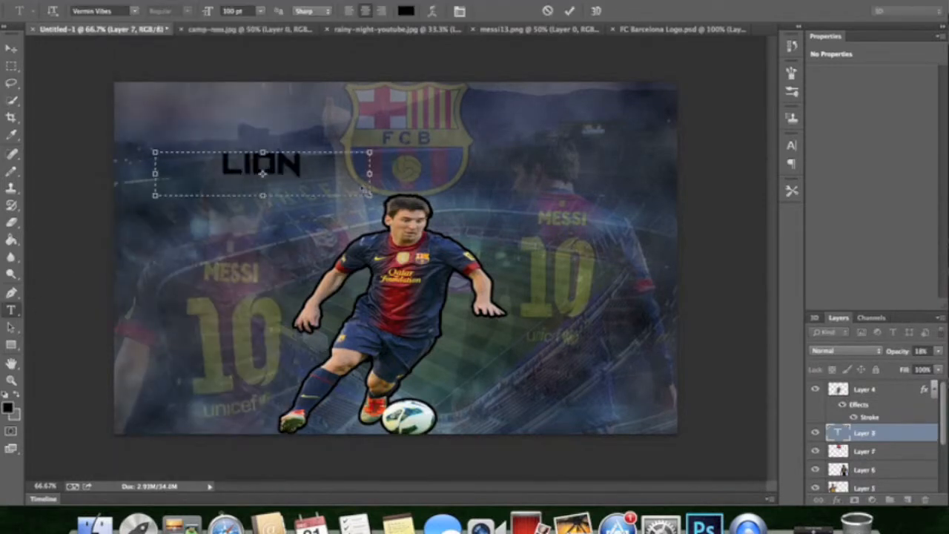
Add a white MESSI title and move it to the poster's top left
text(MESSI)
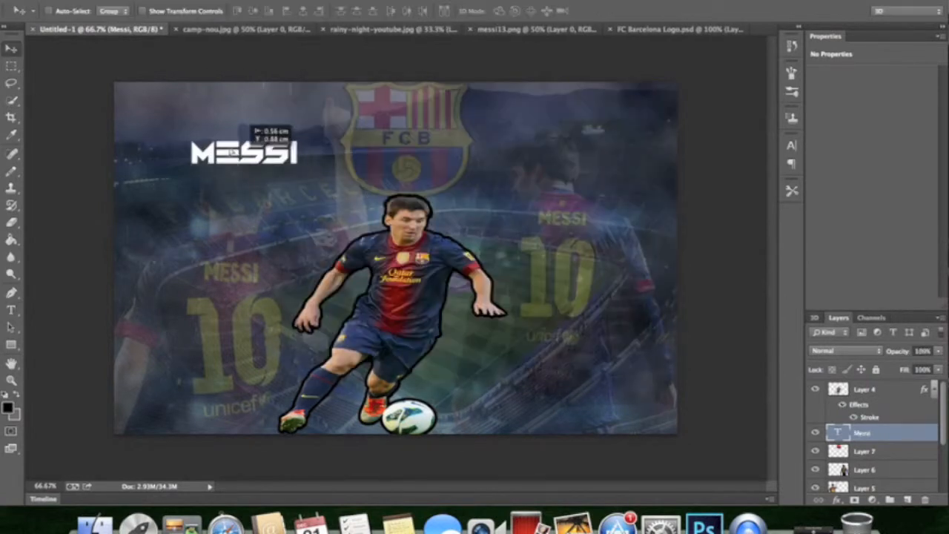
drag(243, 151, 170, 101)
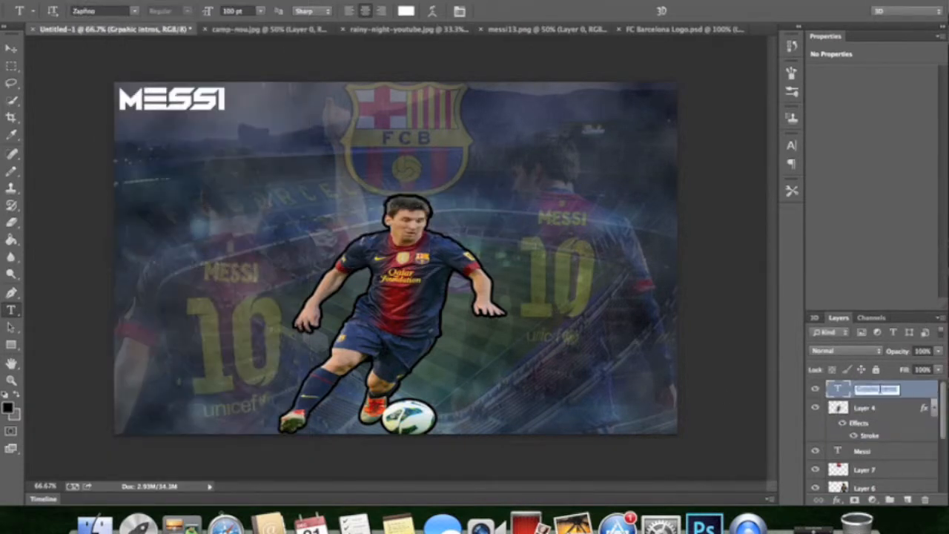
Add white GRAPHIC INTROS text and move it to the bottom right corner
text(graphic intros)
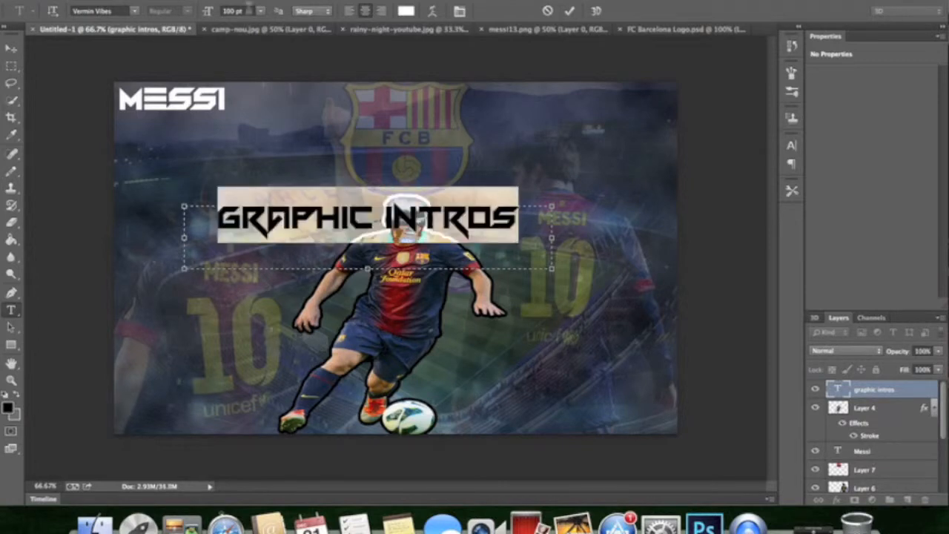
drag(367, 215, 601, 427)
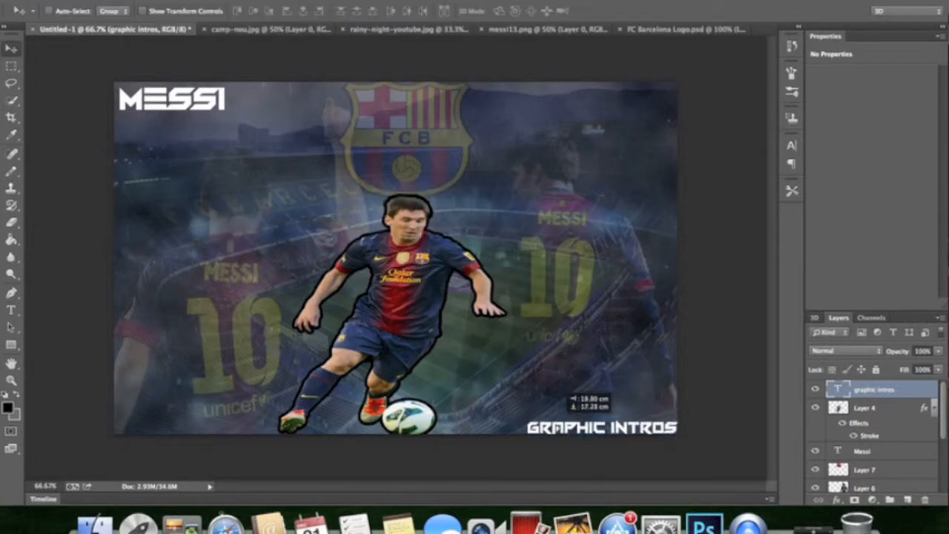